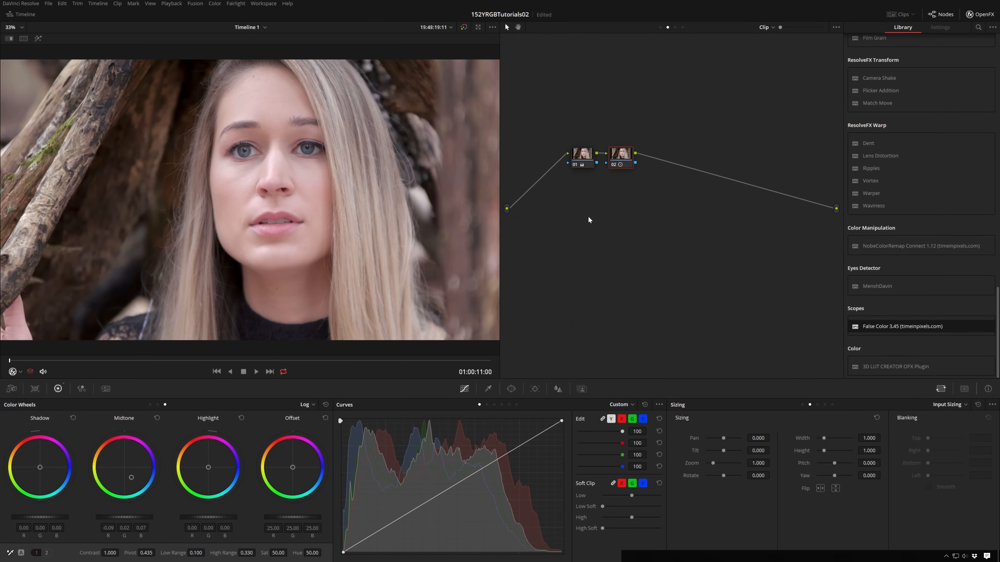
mouse_move(613, 207)
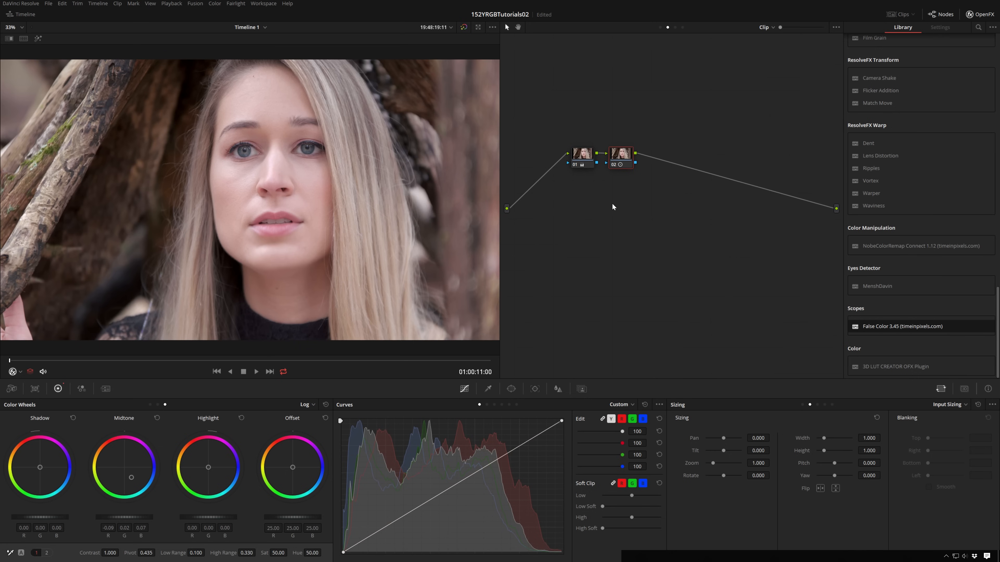
mouse_move(496, 218)
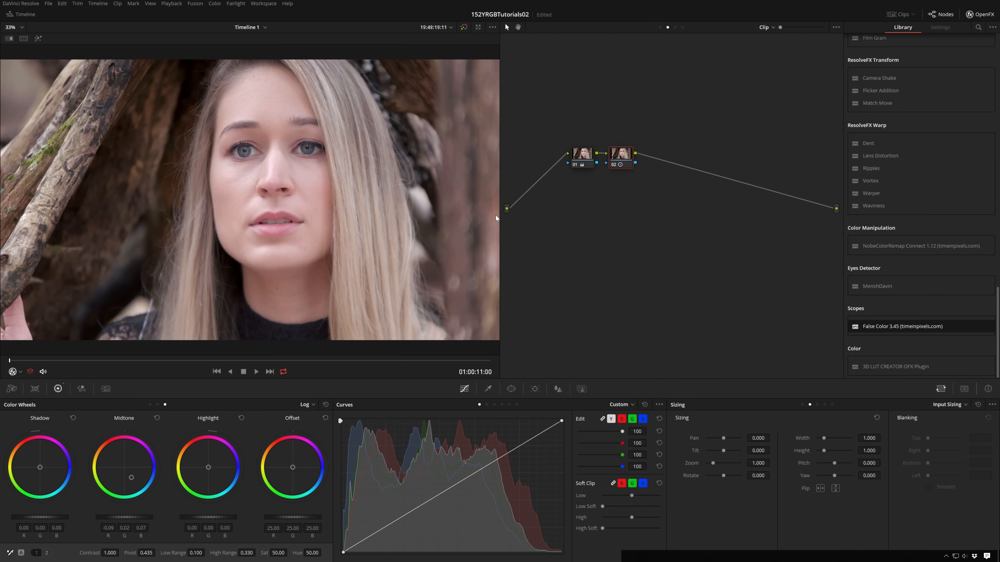
mouse_move(460, 218)
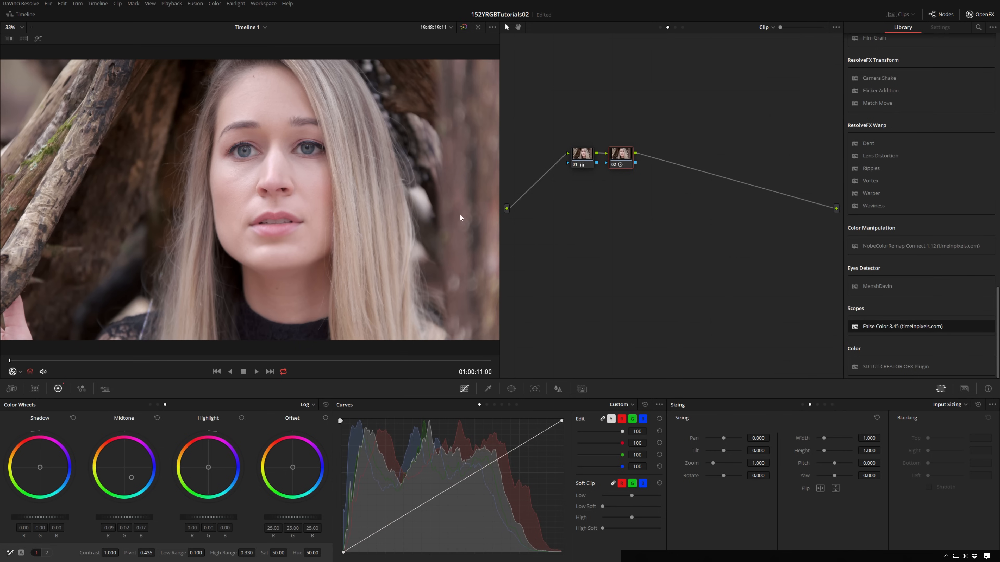
mouse_move(508, 202)
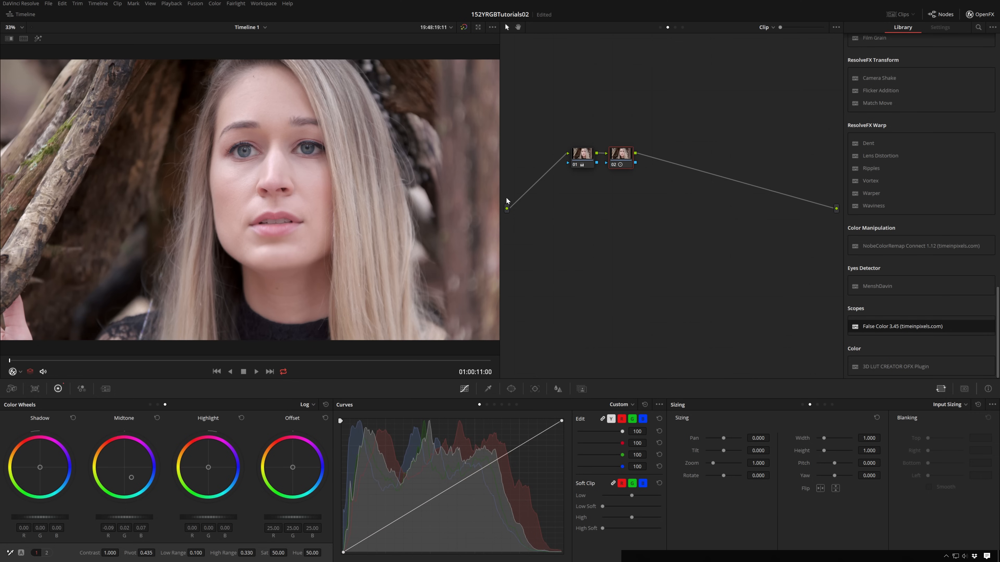
mouse_move(490, 186)
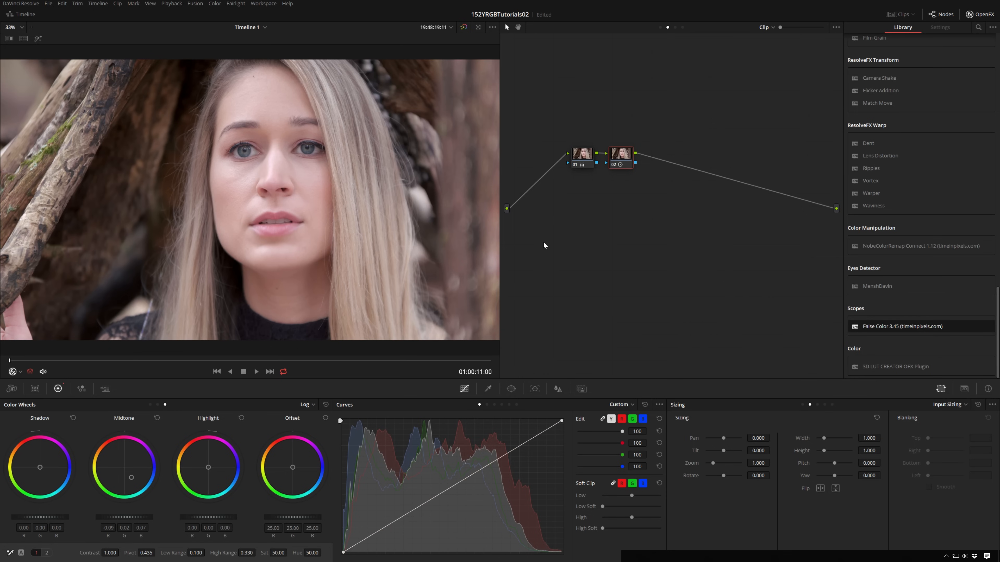
mouse_move(540, 223)
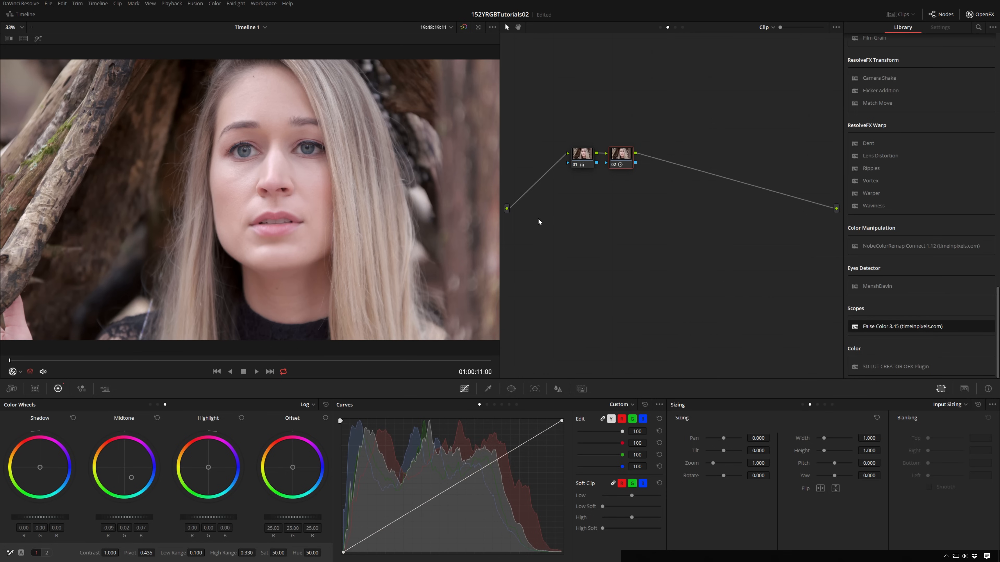
mouse_move(498, 197)
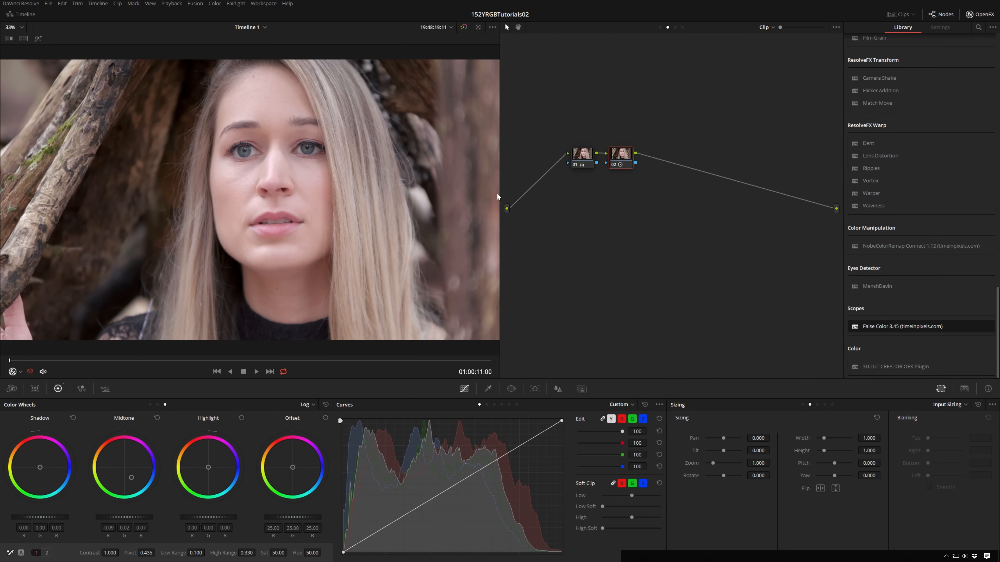